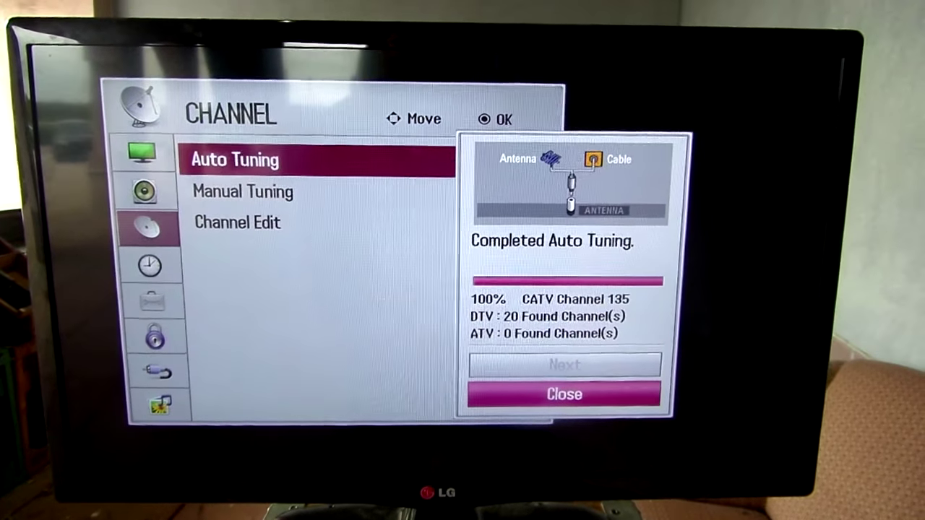
Dismiss the completed auto tuning results (20 DTV channels) and return to the Channel menu.
left_click(564, 394)
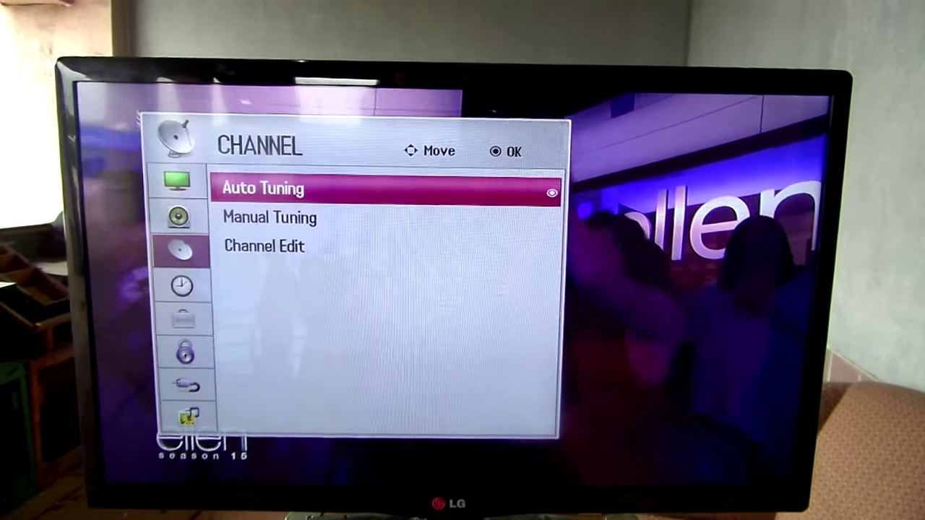